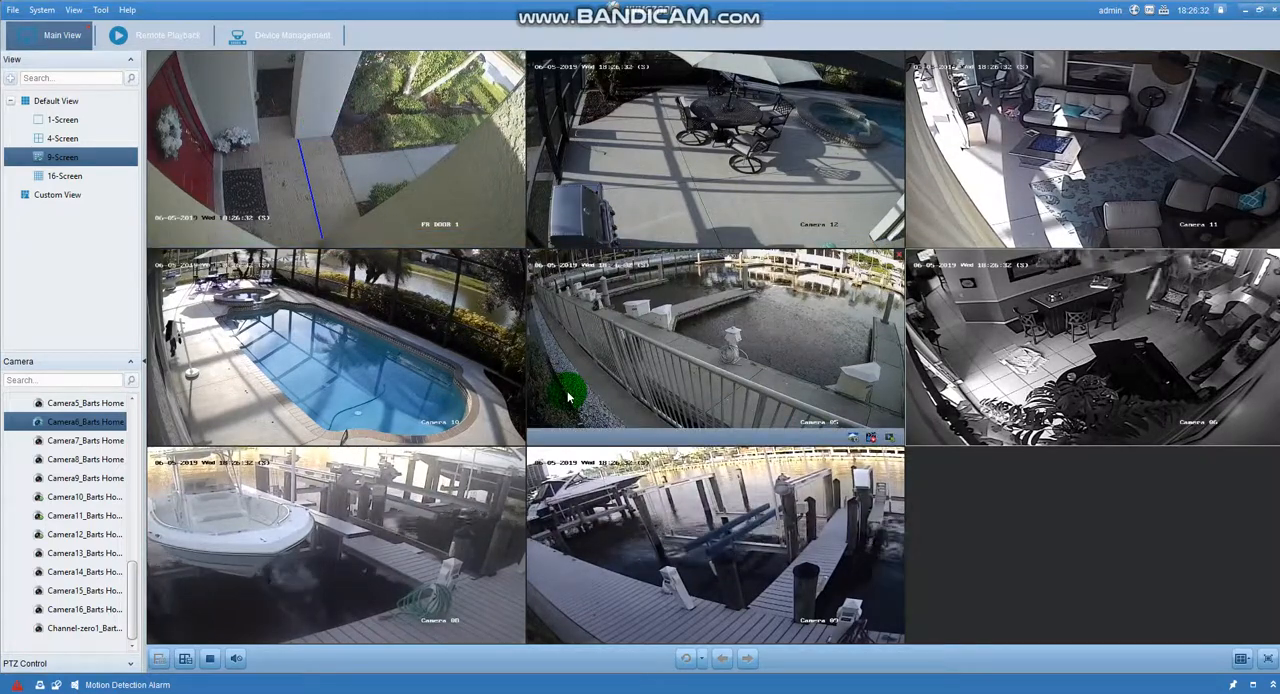
mouse_move(335, 133)
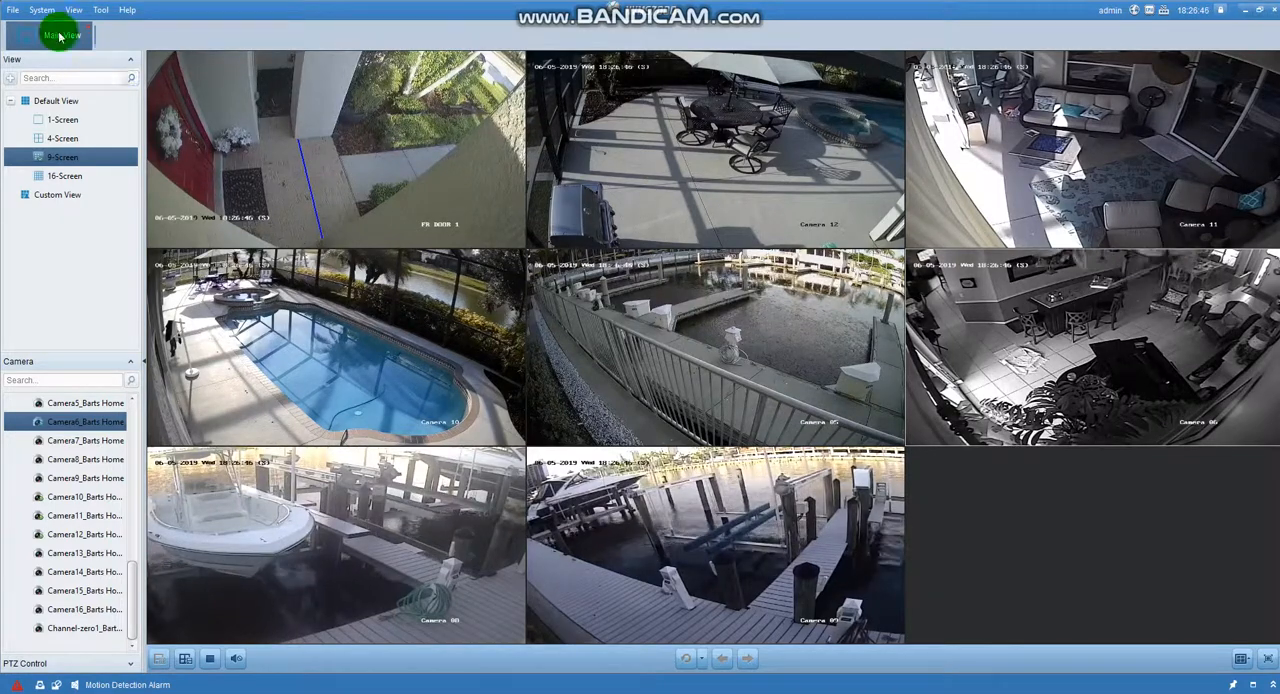
mouse_move(120, 100)
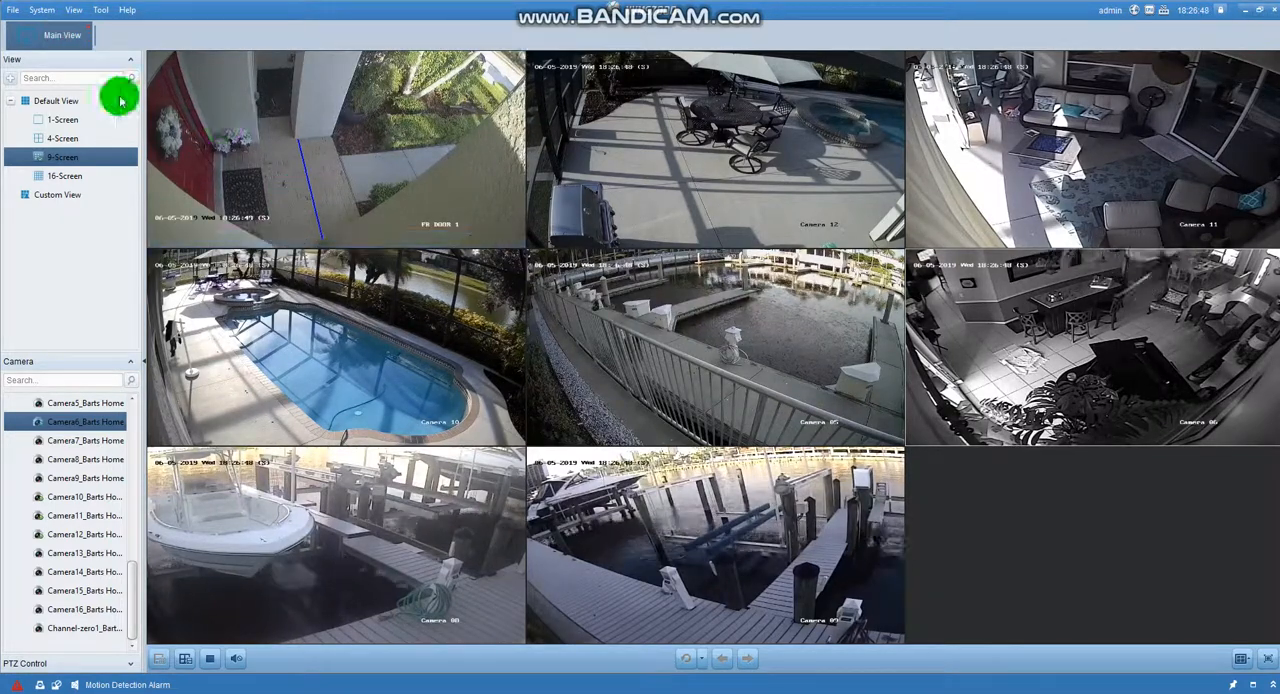
mouse_move(72, 11)
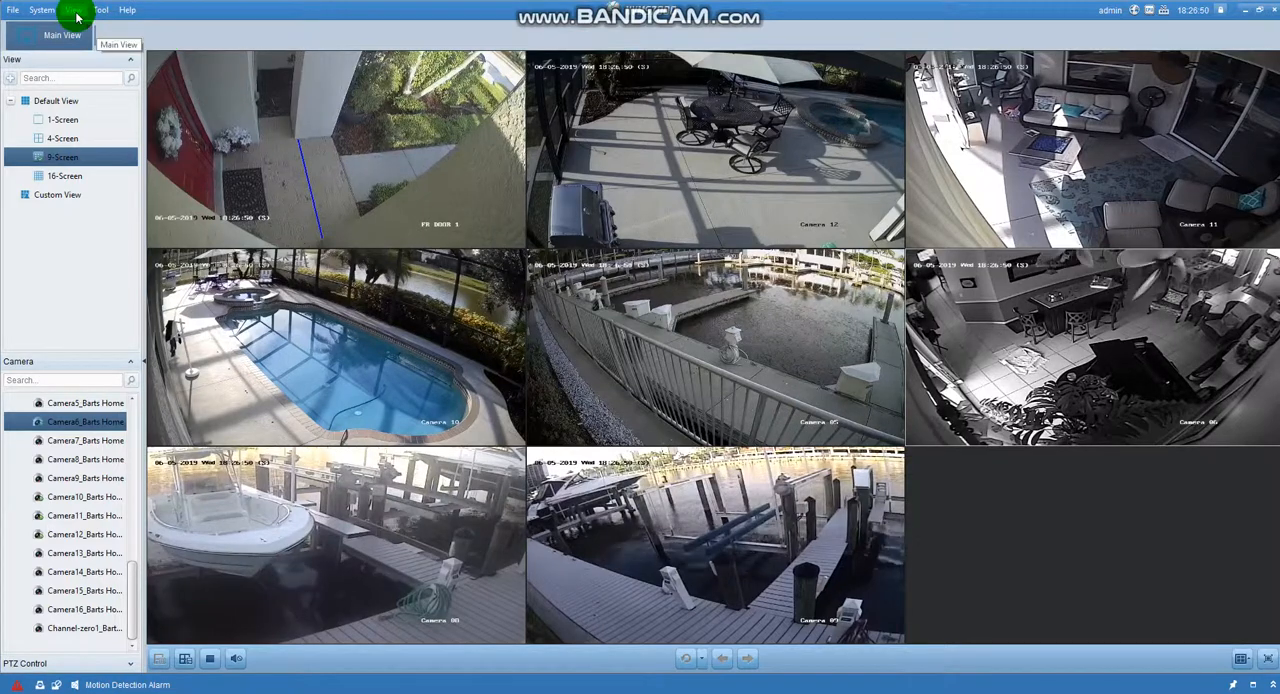
Switch to Remote Playback from the View menu, showing the Barts Home camera list.
click(72, 11)
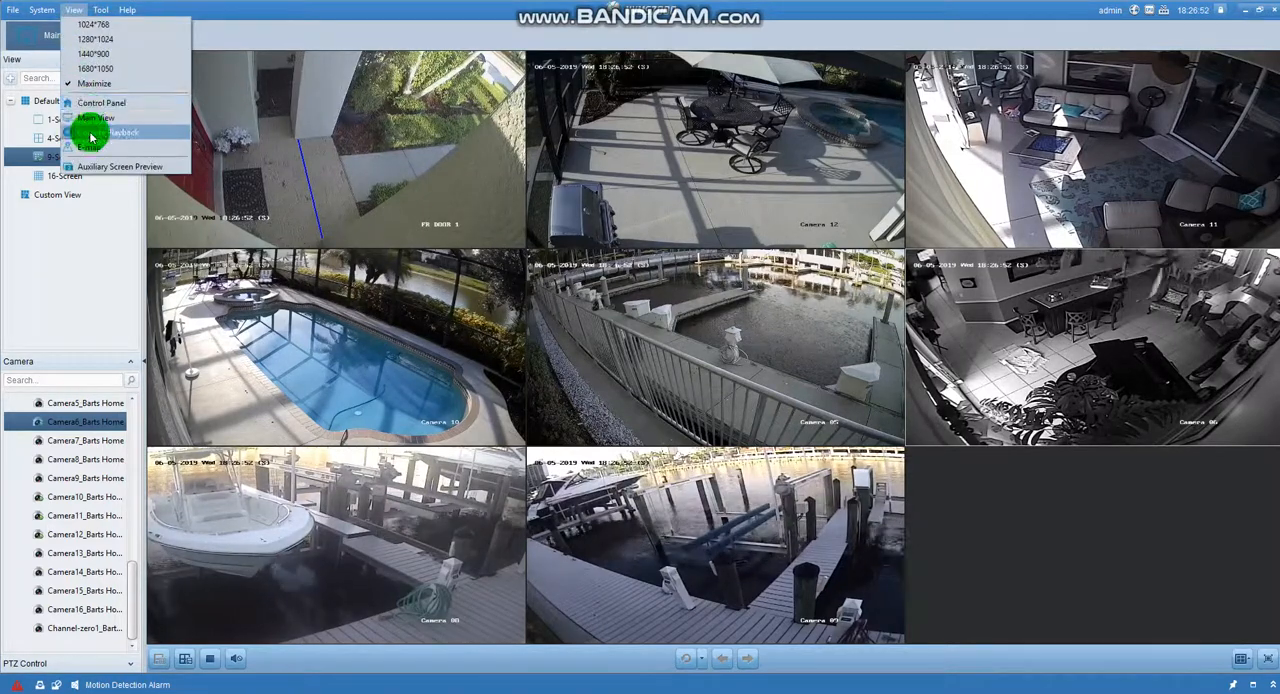
click(117, 132)
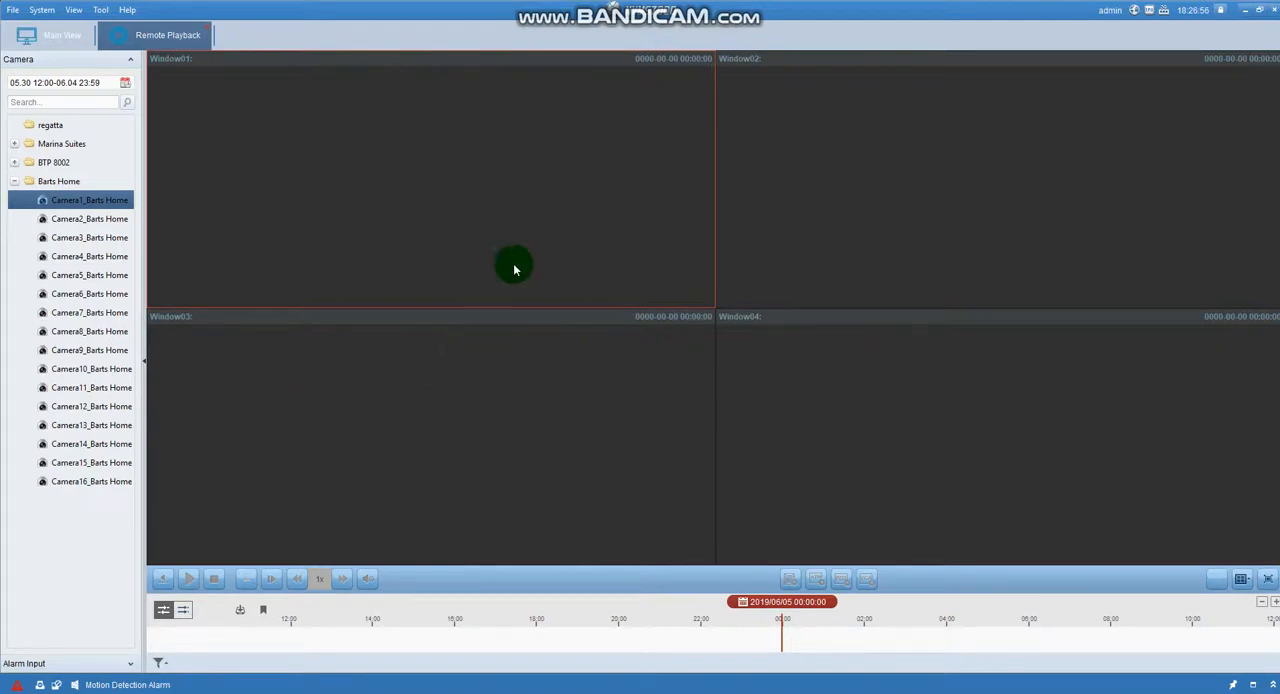
mouse_move(735, 240)
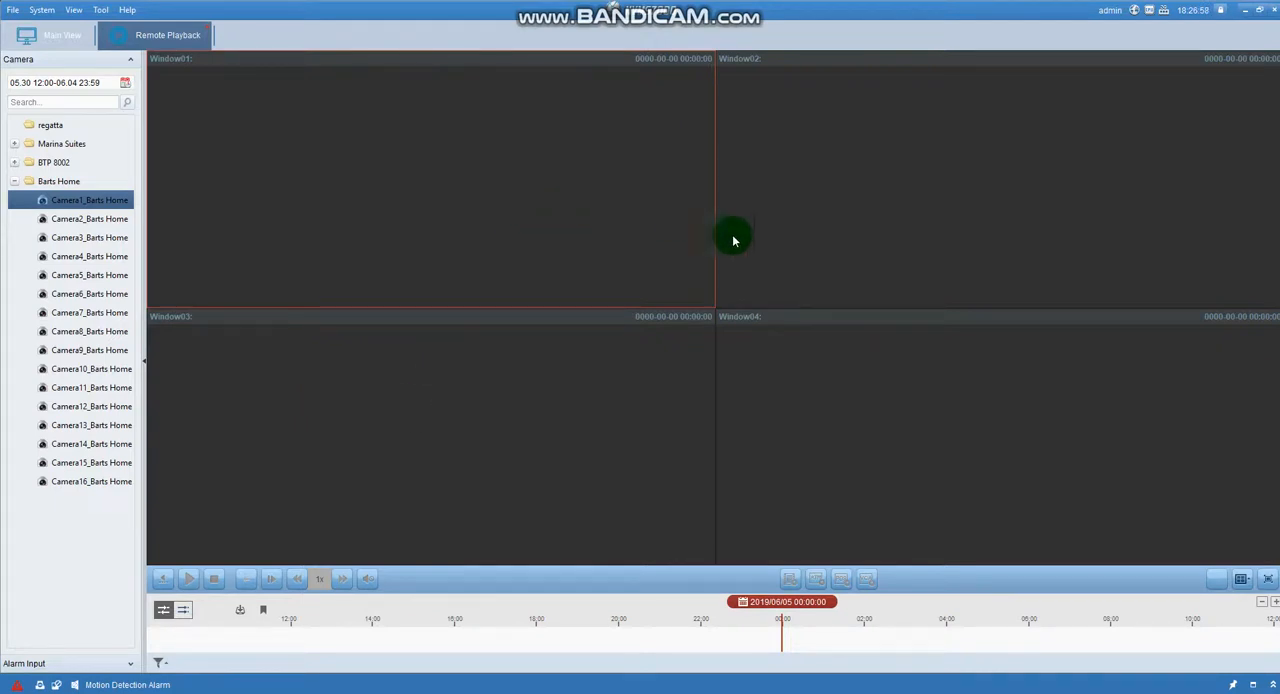
mouse_move(700, 260)
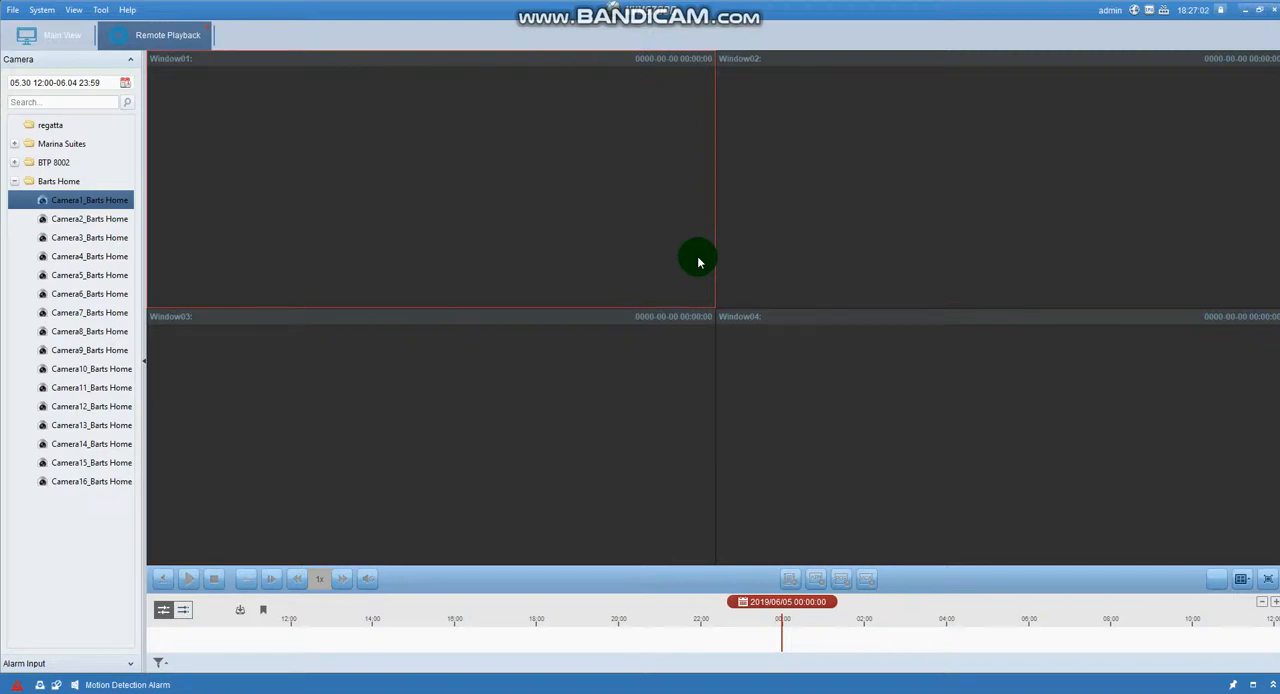
mouse_move(584, 256)
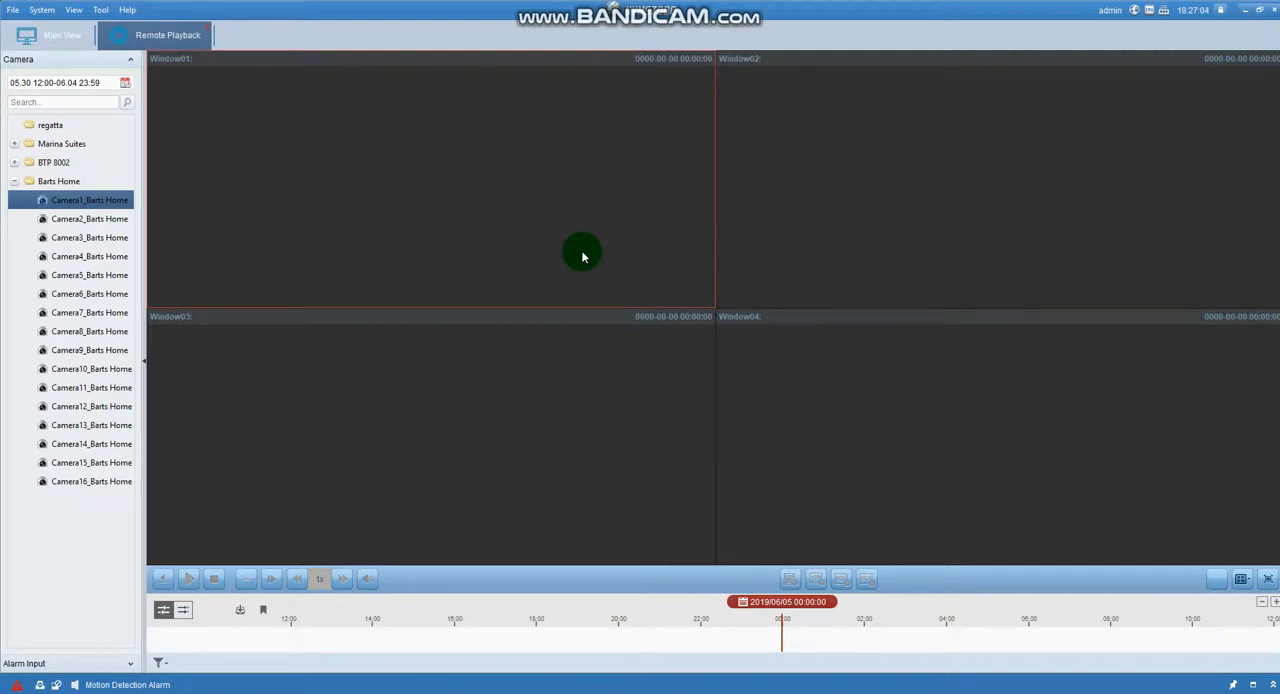
mouse_move(460, 166)
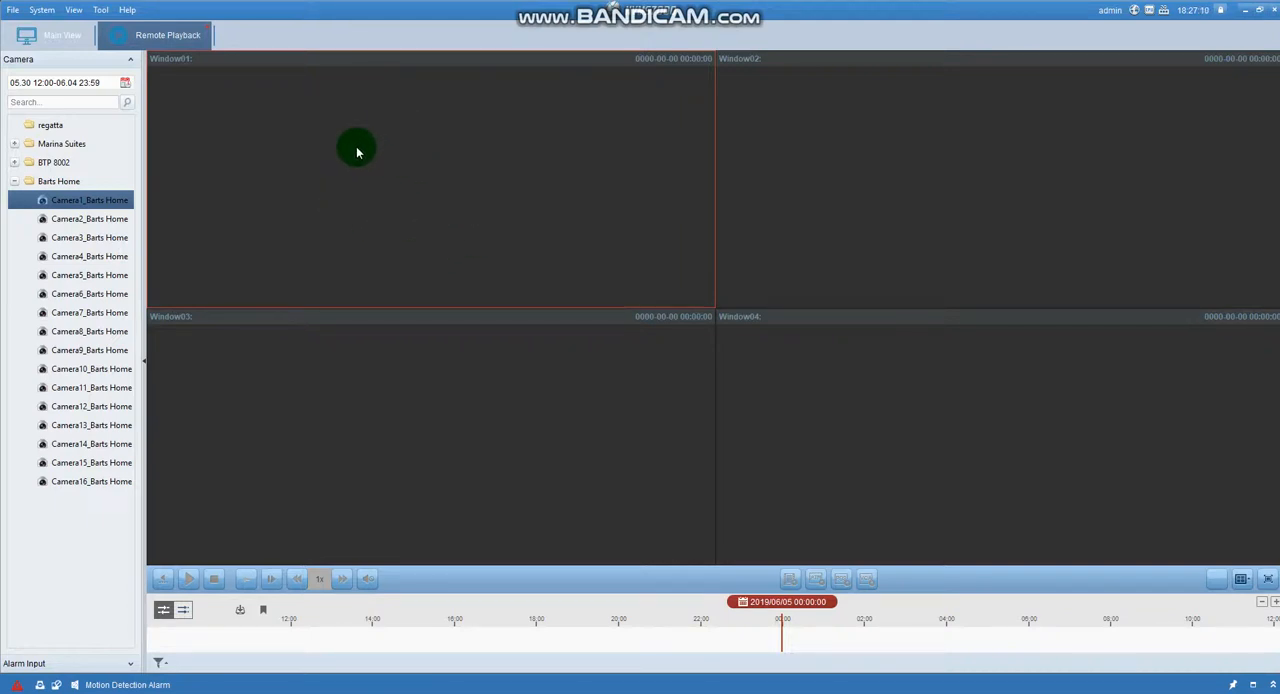
mouse_move(938, 170)
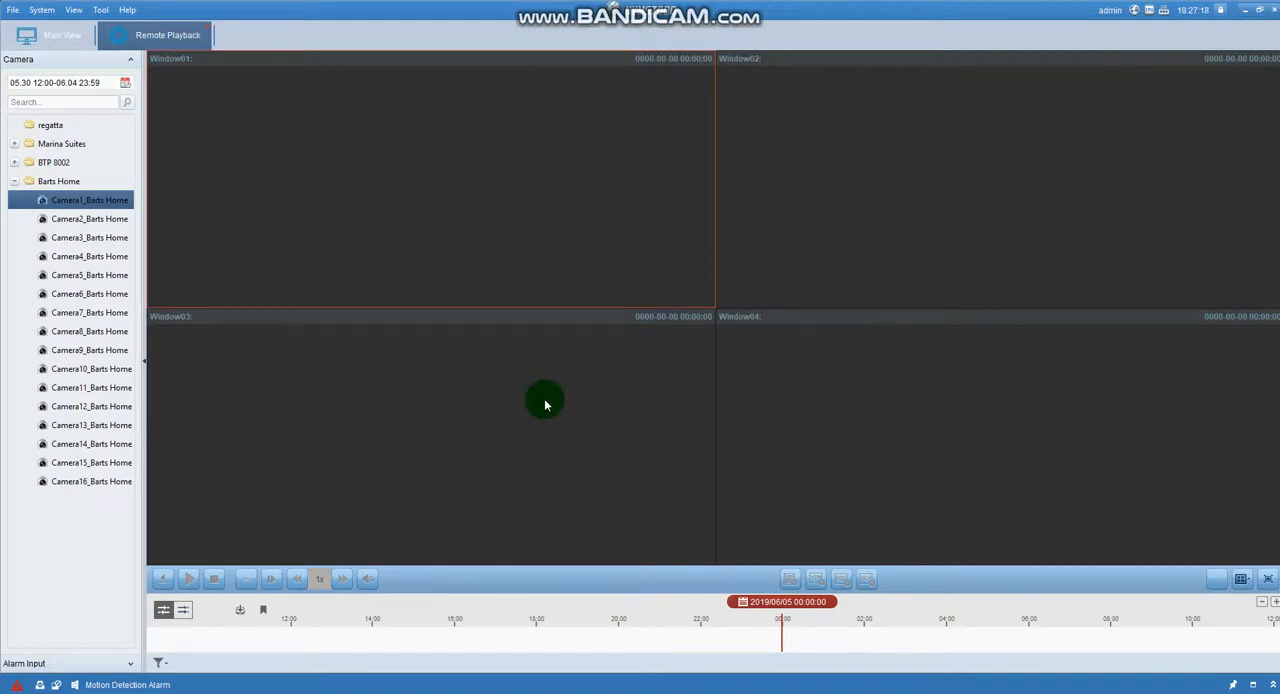
mouse_move(575, 392)
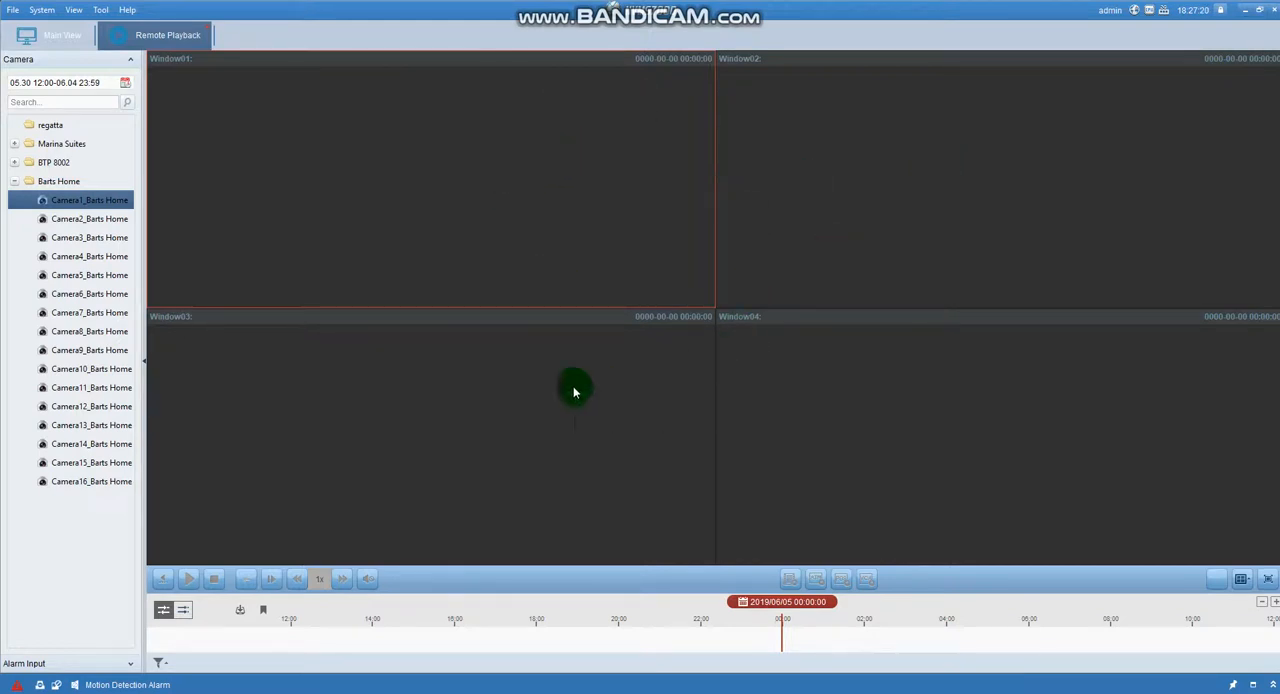
mouse_move(730, 205)
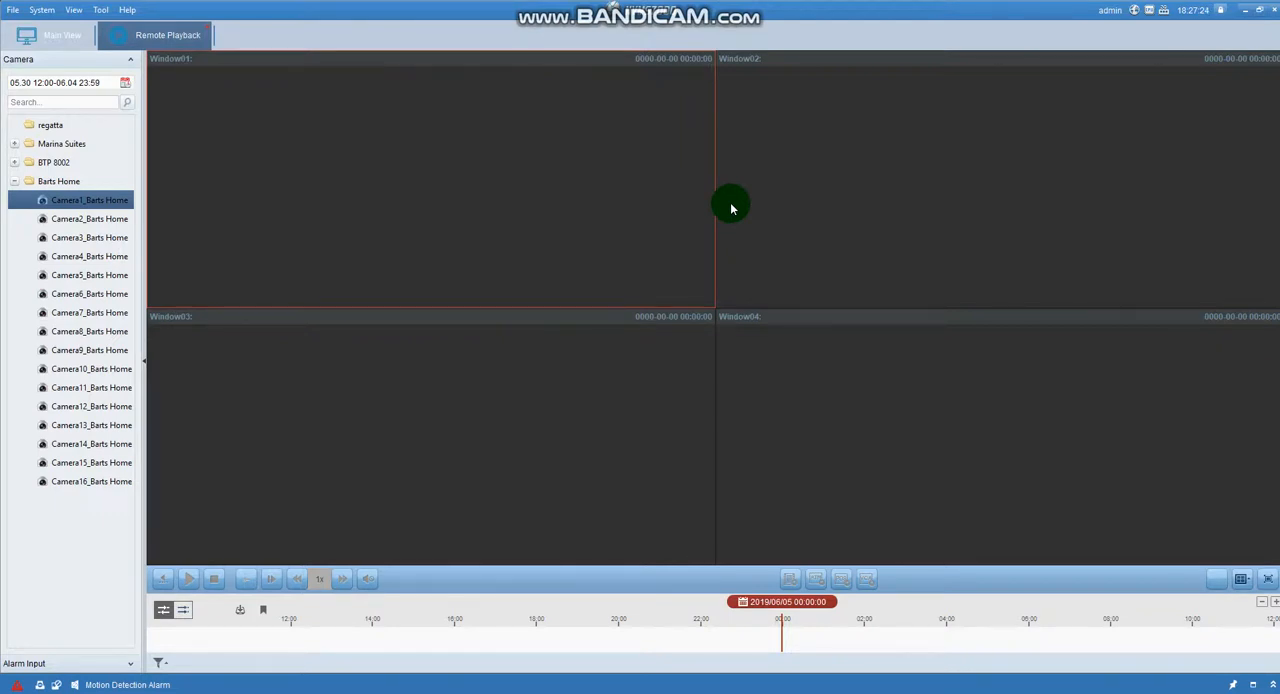
mouse_move(1213, 580)
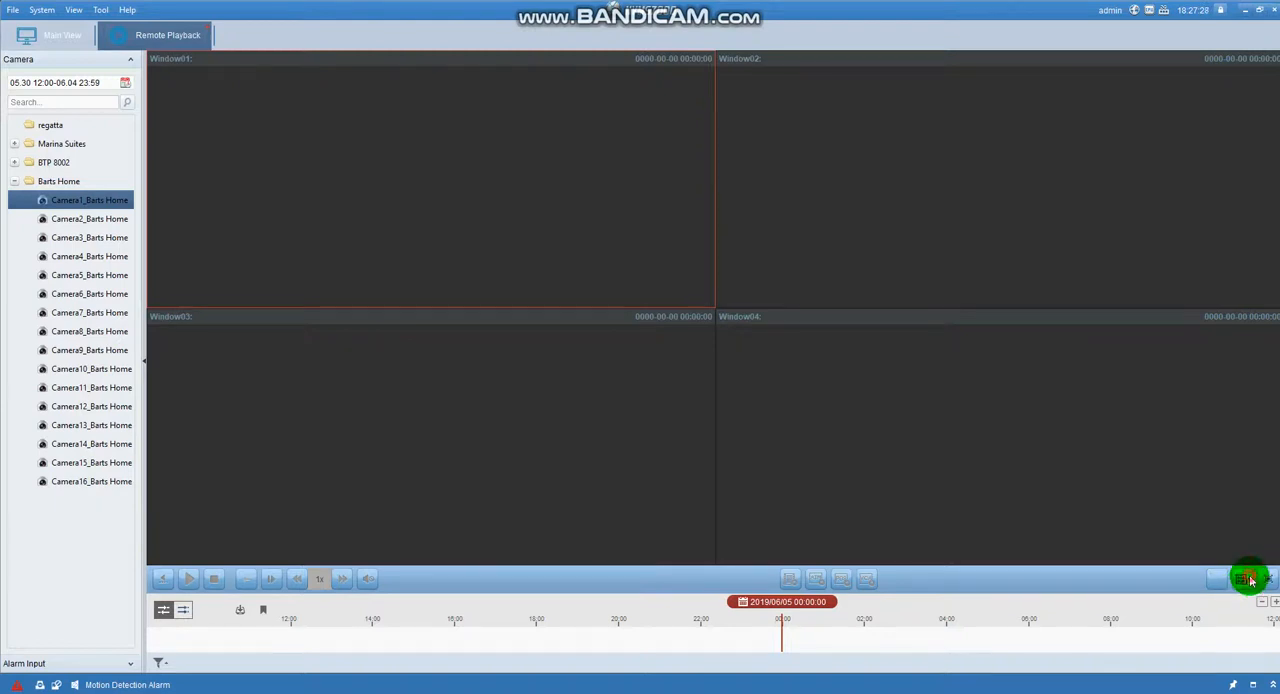
Change the playback area to a single-window 1-window layout instead of four.
click(1251, 580)
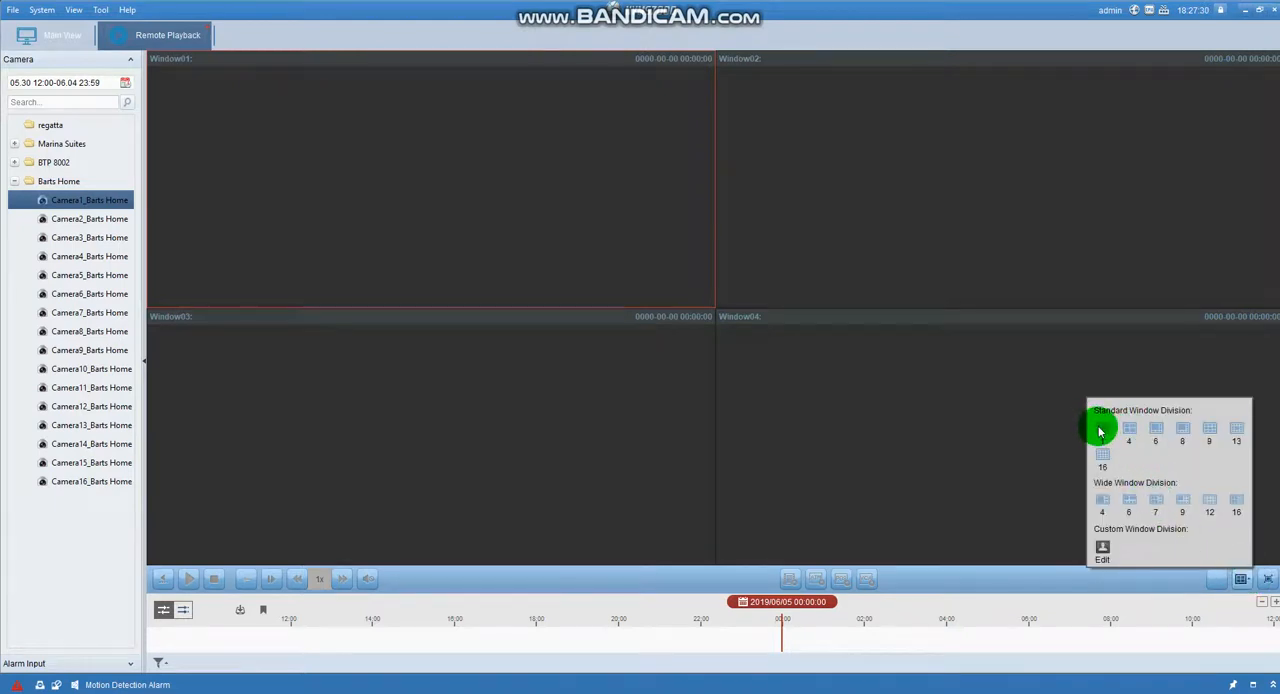
click(1102, 428)
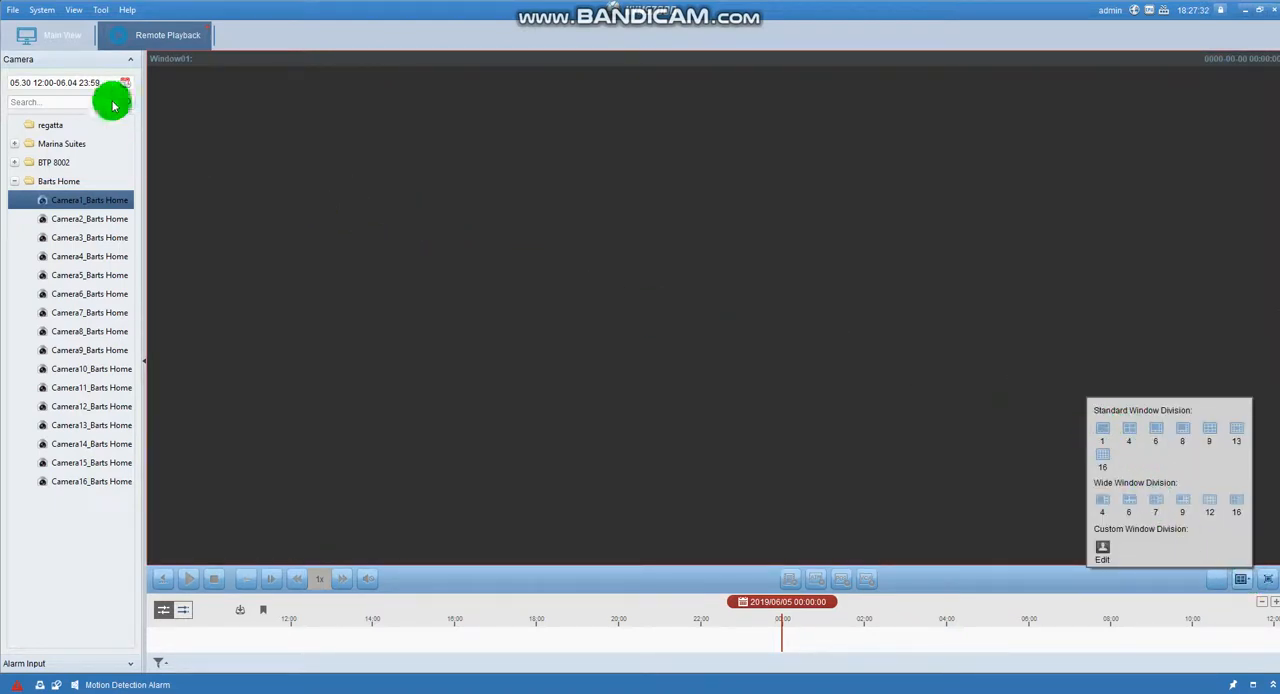
click(122, 82)
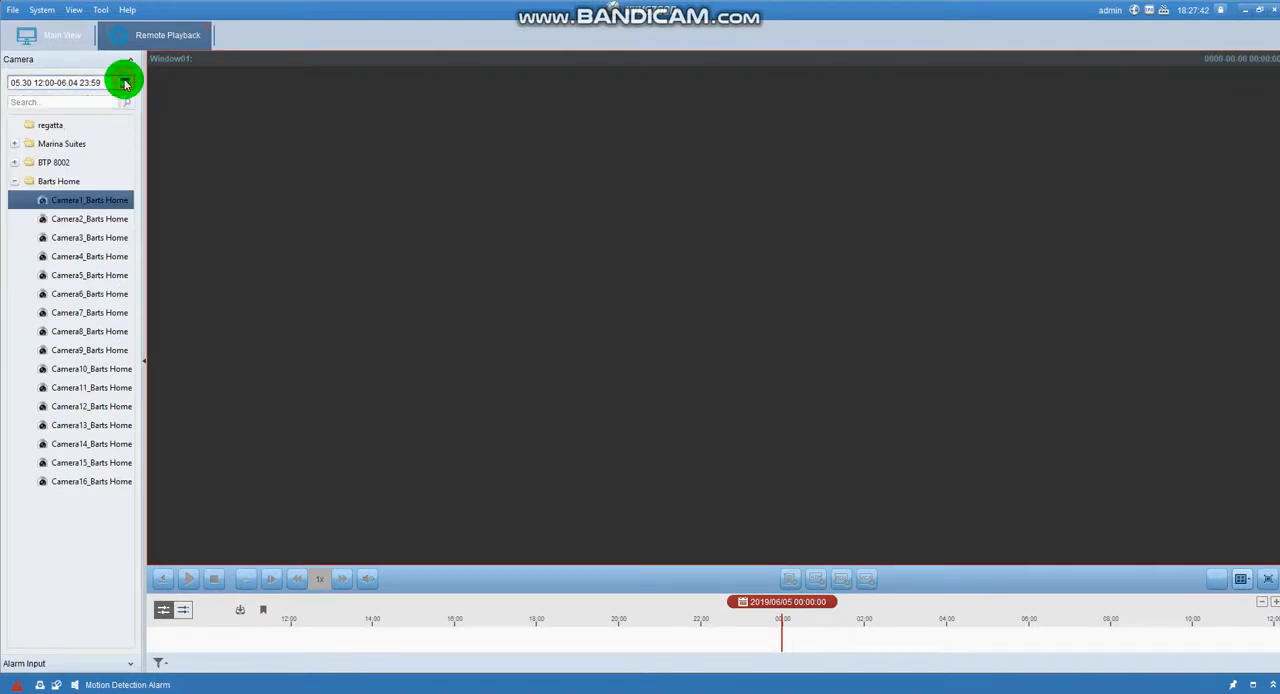
Set the recording search period to 06.05 12:00 through 06.30 23:59.
click(122, 85)
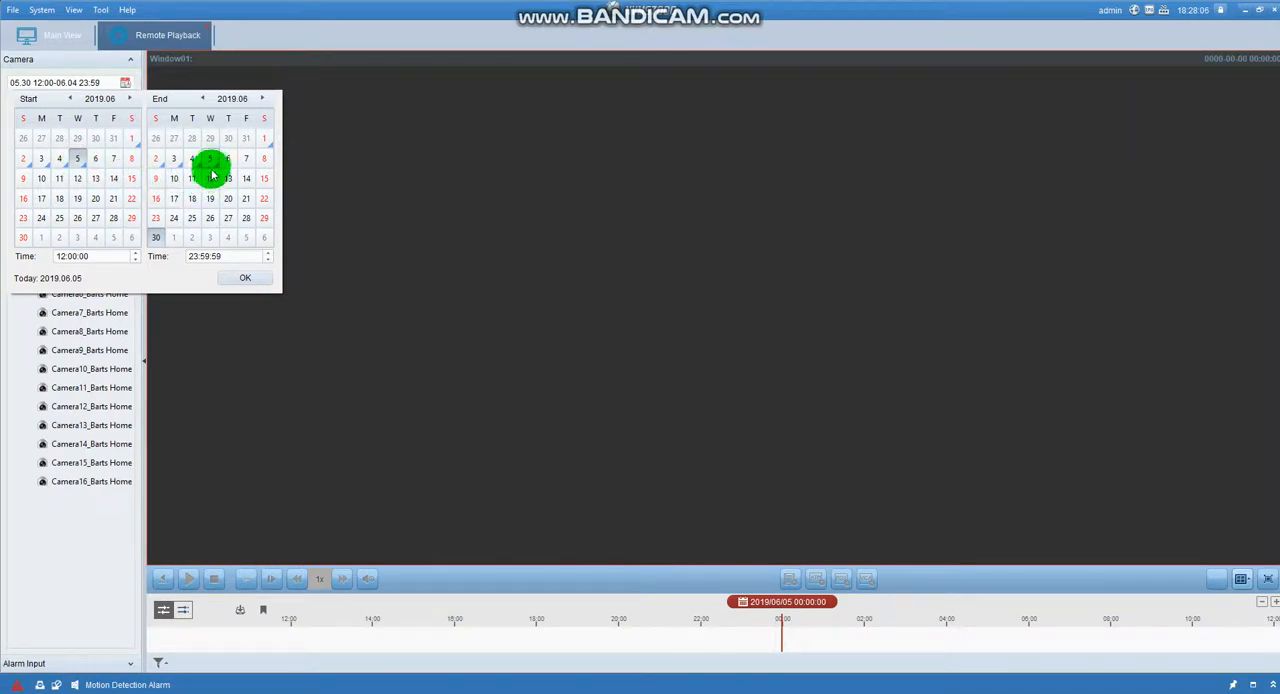
mouse_move(90, 278)
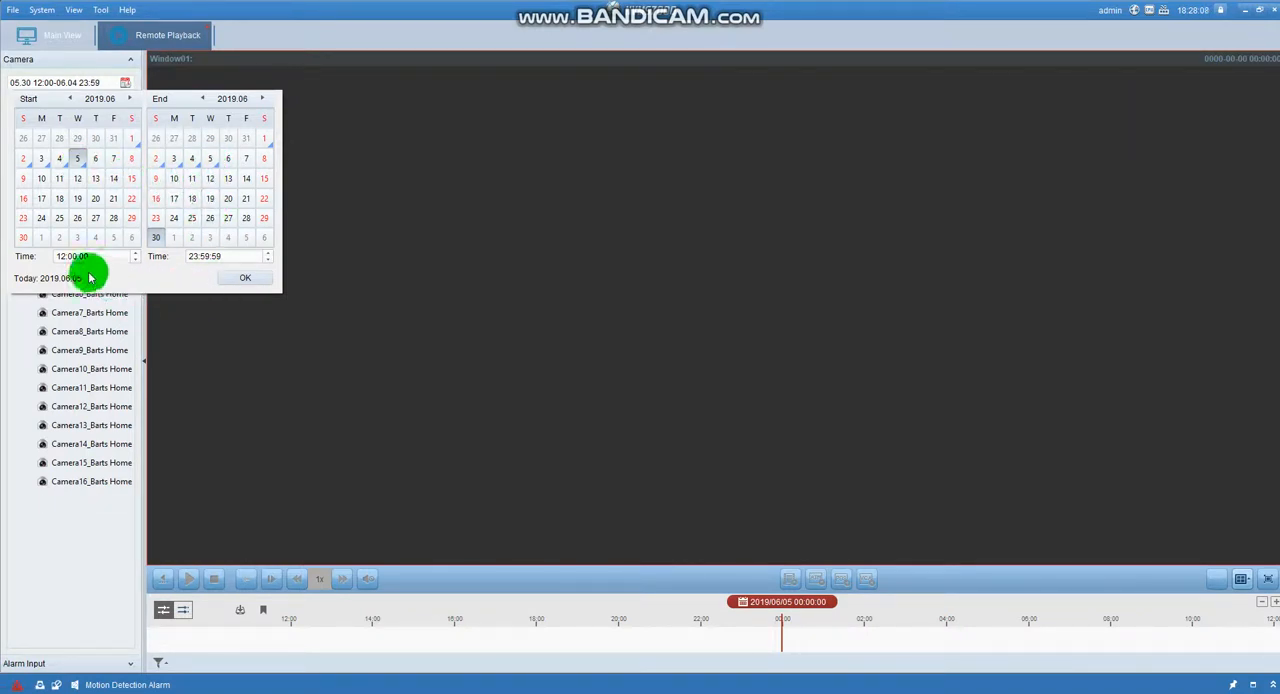
mouse_move(185, 265)
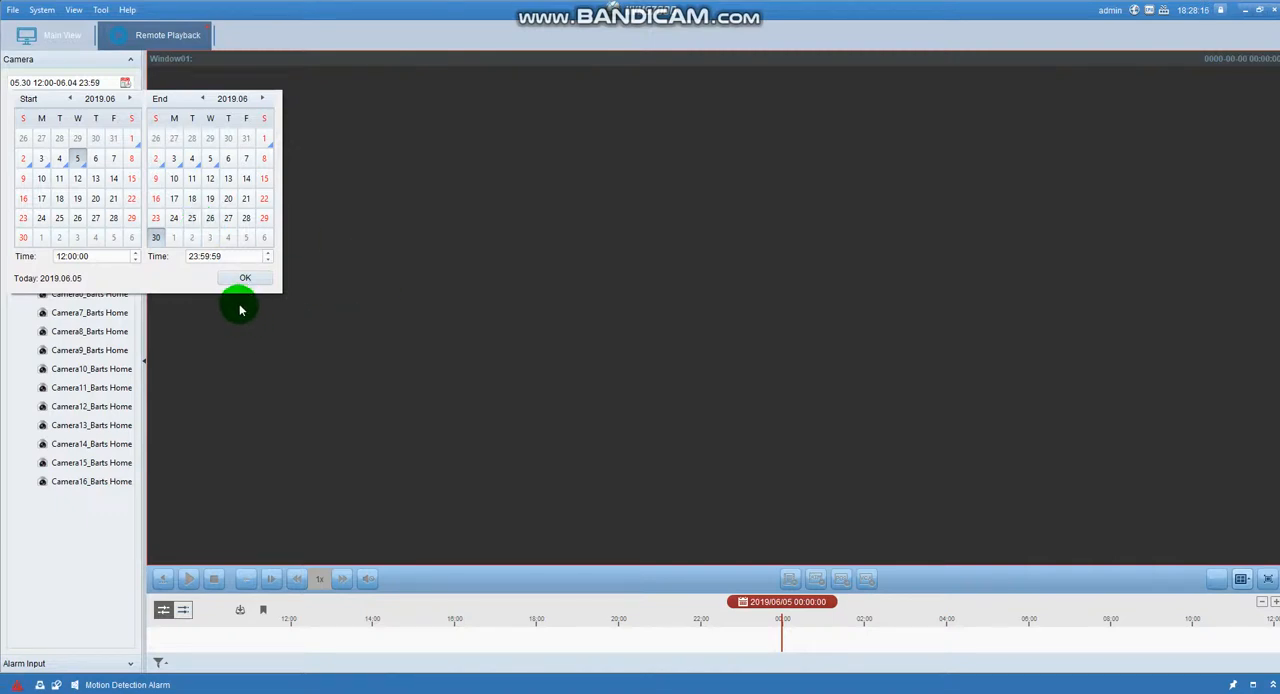
click(244, 277)
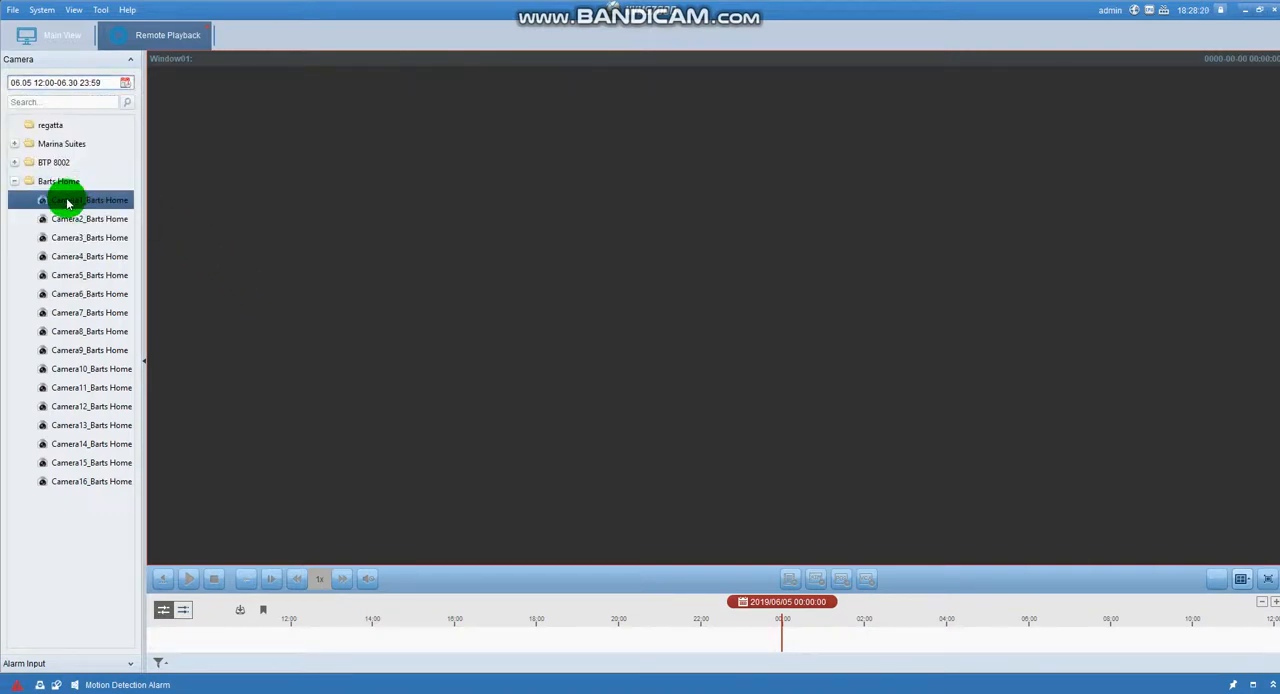
Play Camera1_Barts Home recordings and move the timeline to the 18:12:59 clip.
click(70, 200)
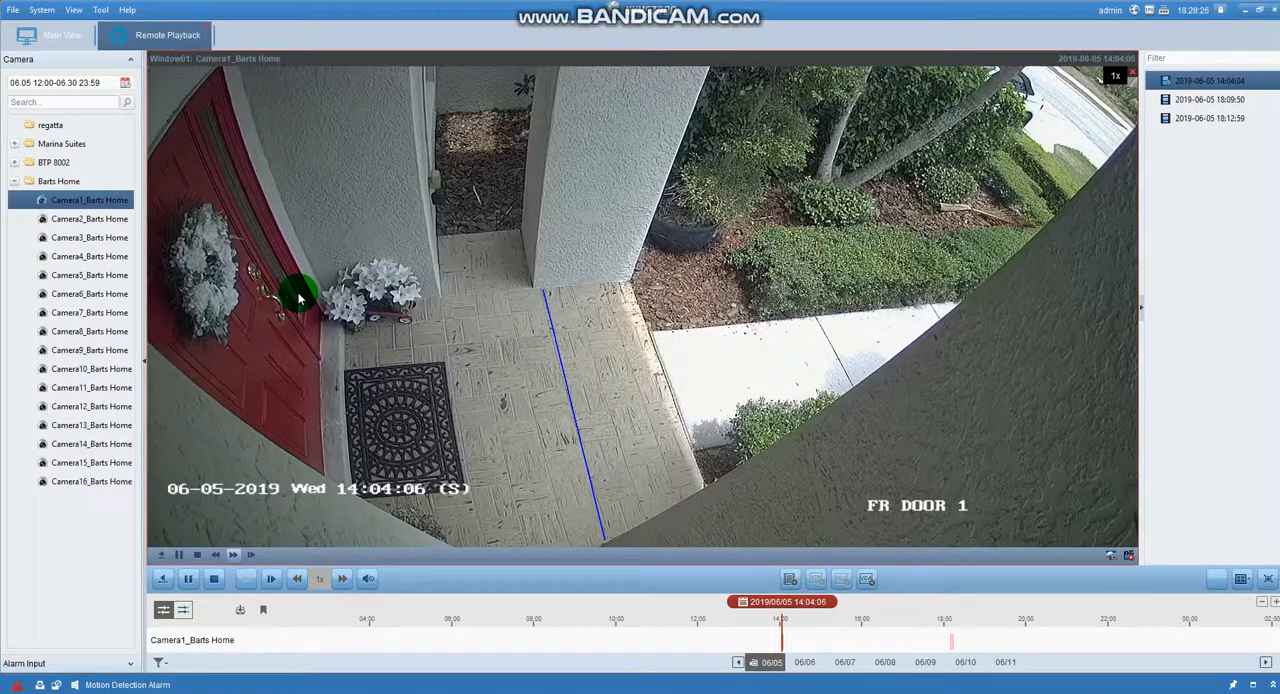
mouse_move(338, 358)
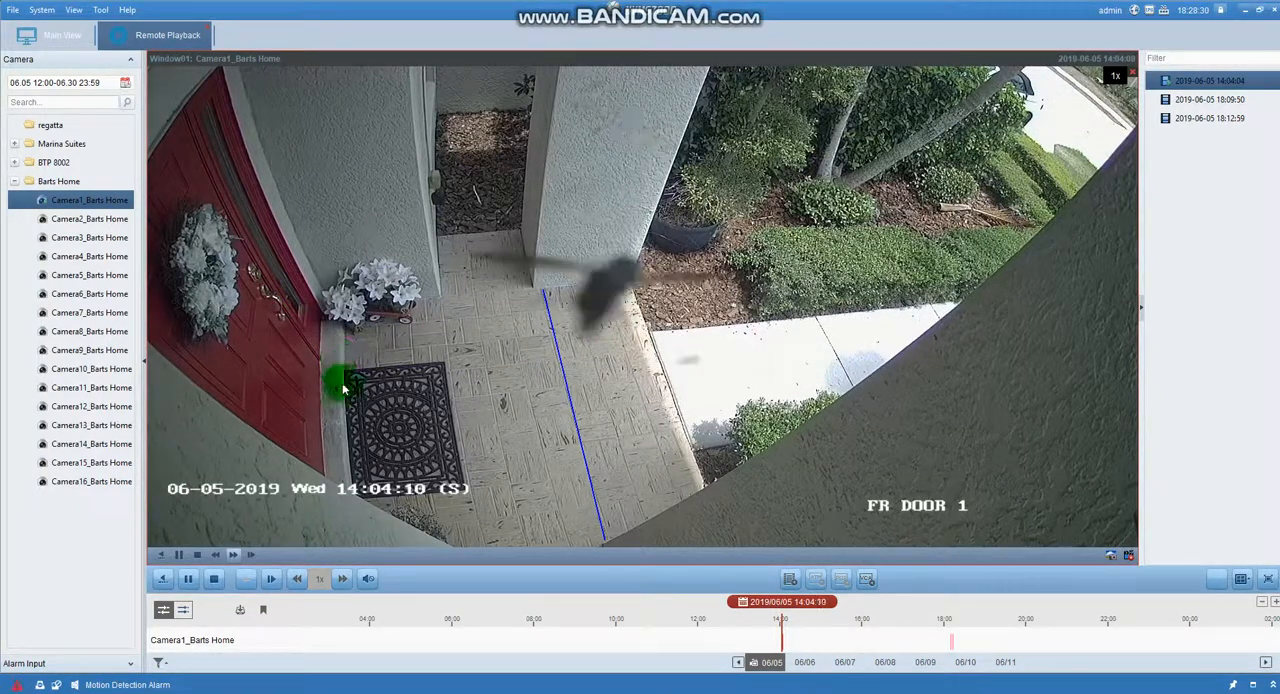
mouse_move(348, 513)
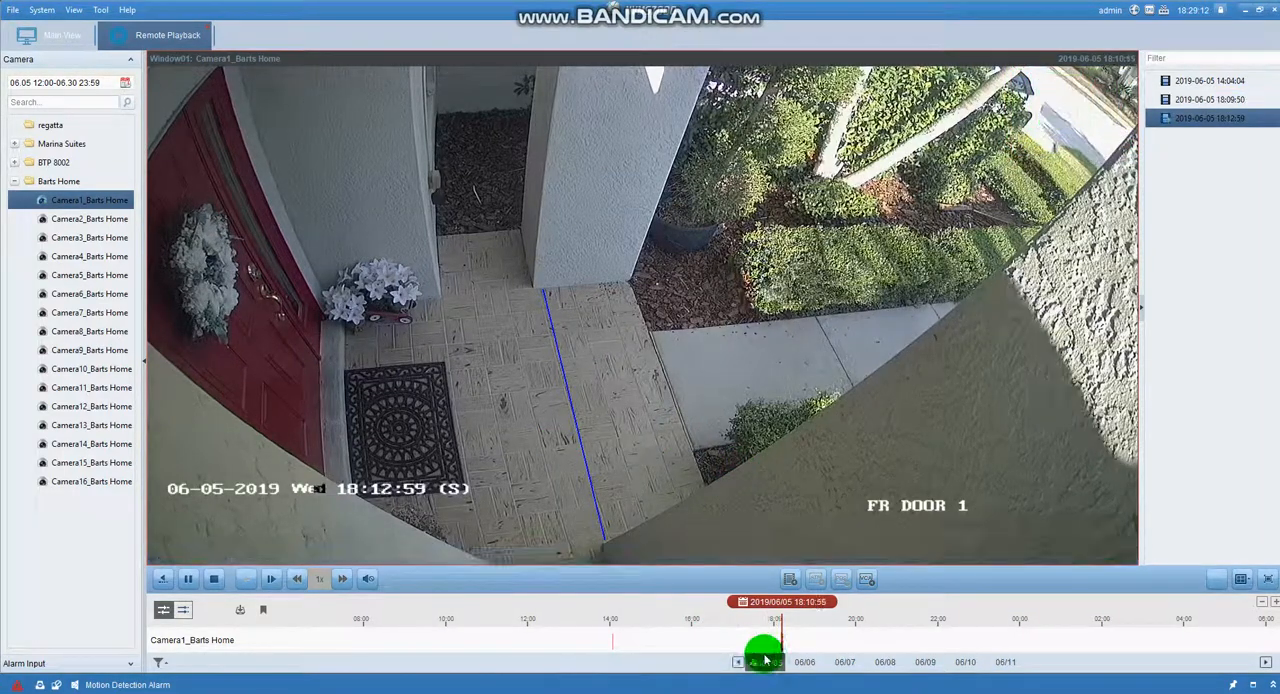
drag(765, 645, 820, 645)
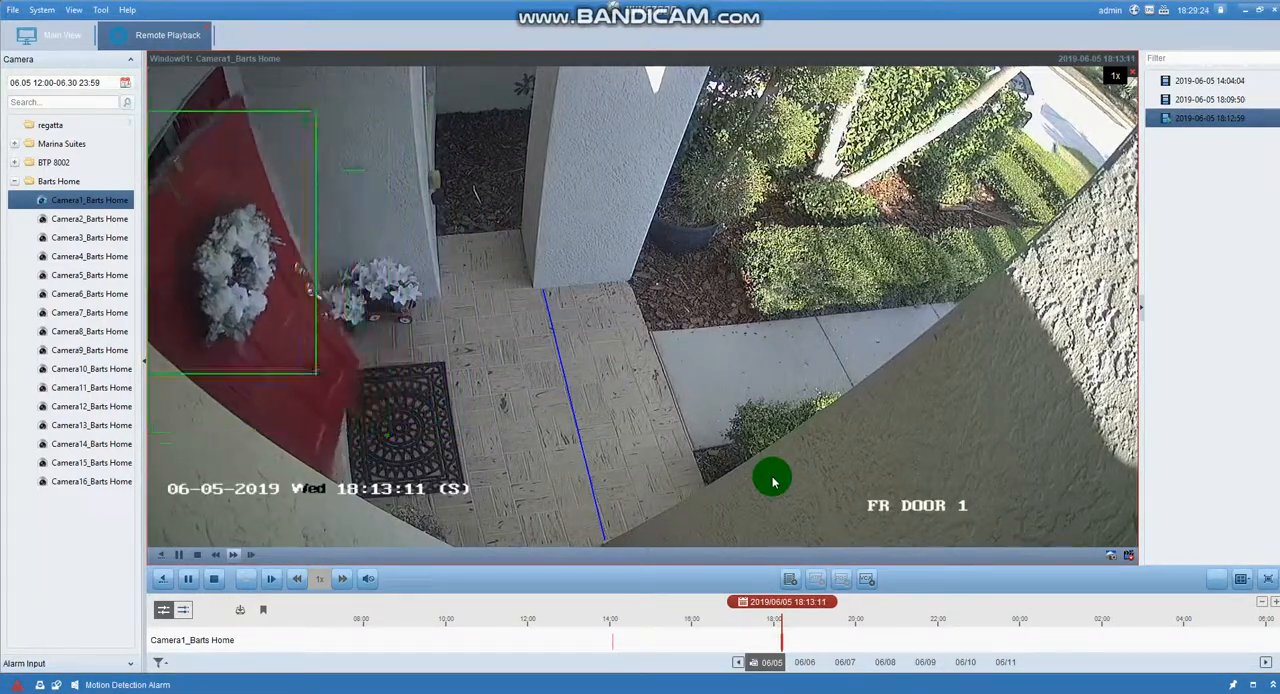
mouse_move(845, 515)
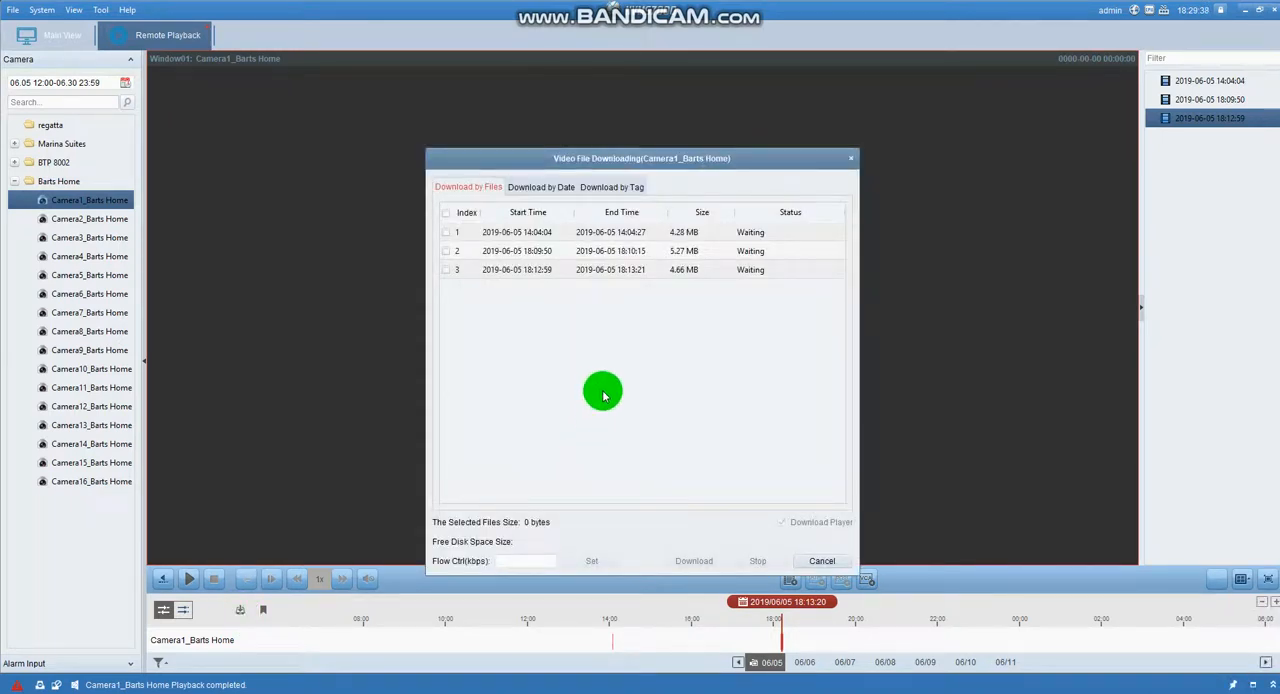
mouse_move(545, 341)
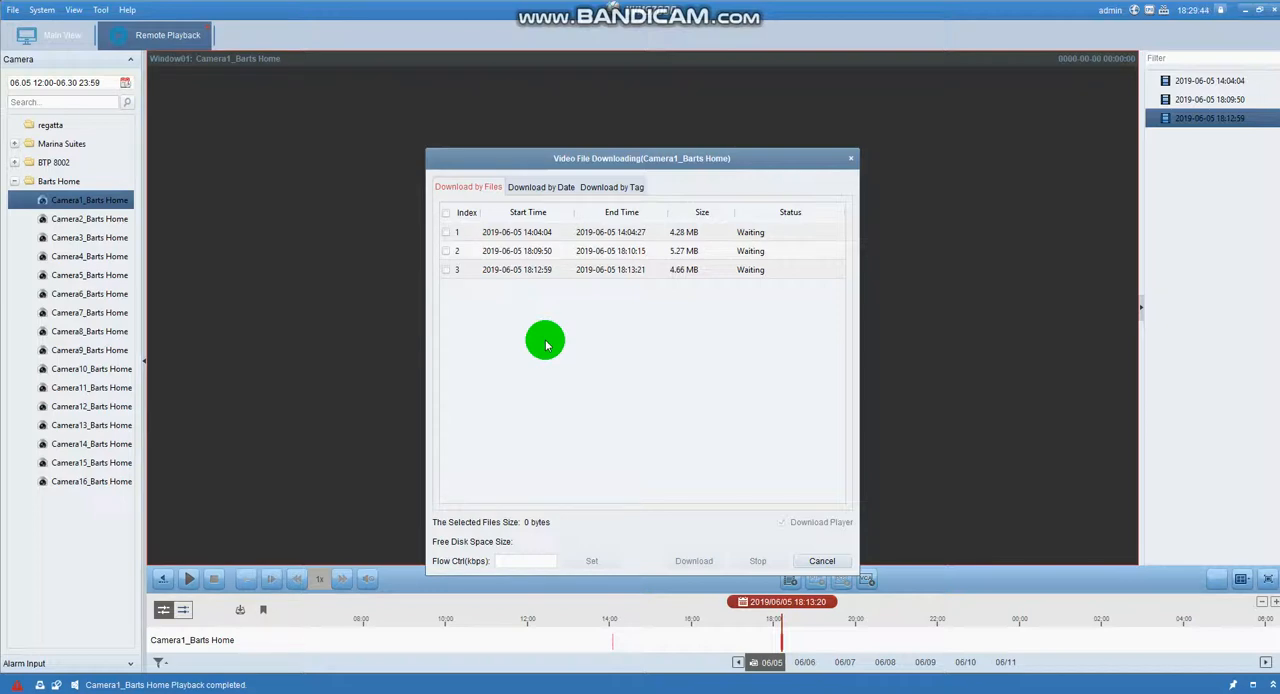
mouse_move(536, 324)
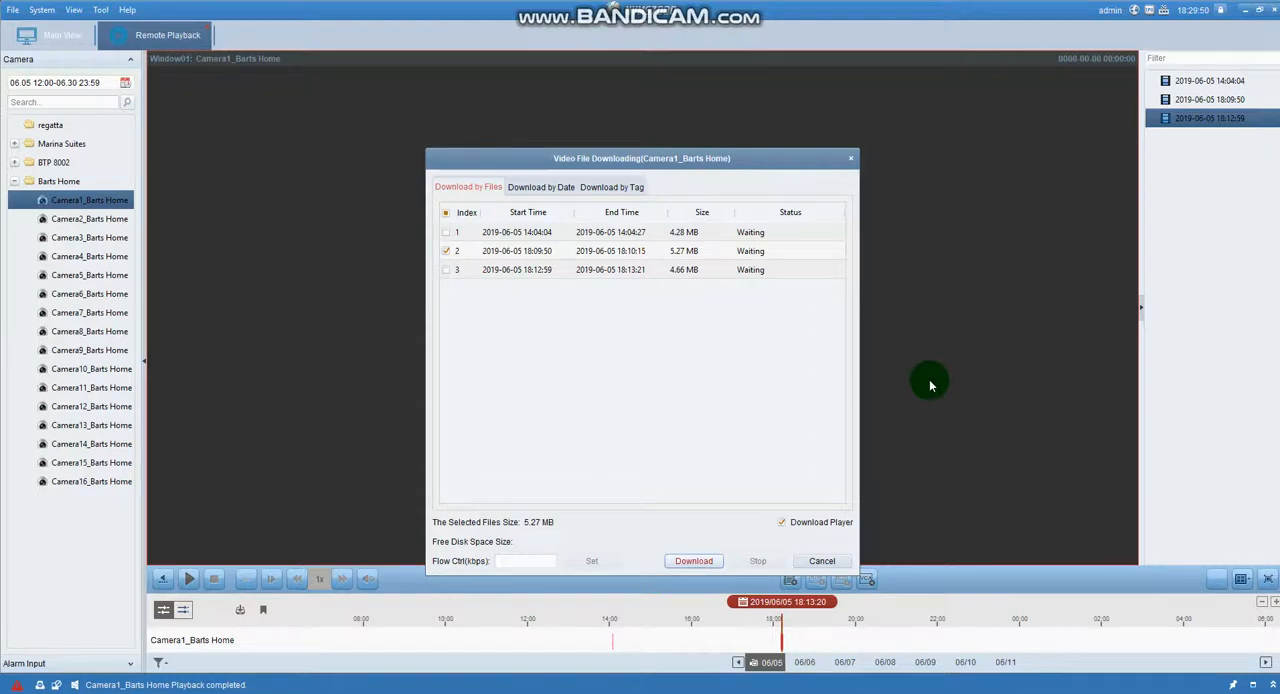
Download the checked 18:09:50 clip (5.27 MB), then close Video File Downloading.
click(693, 561)
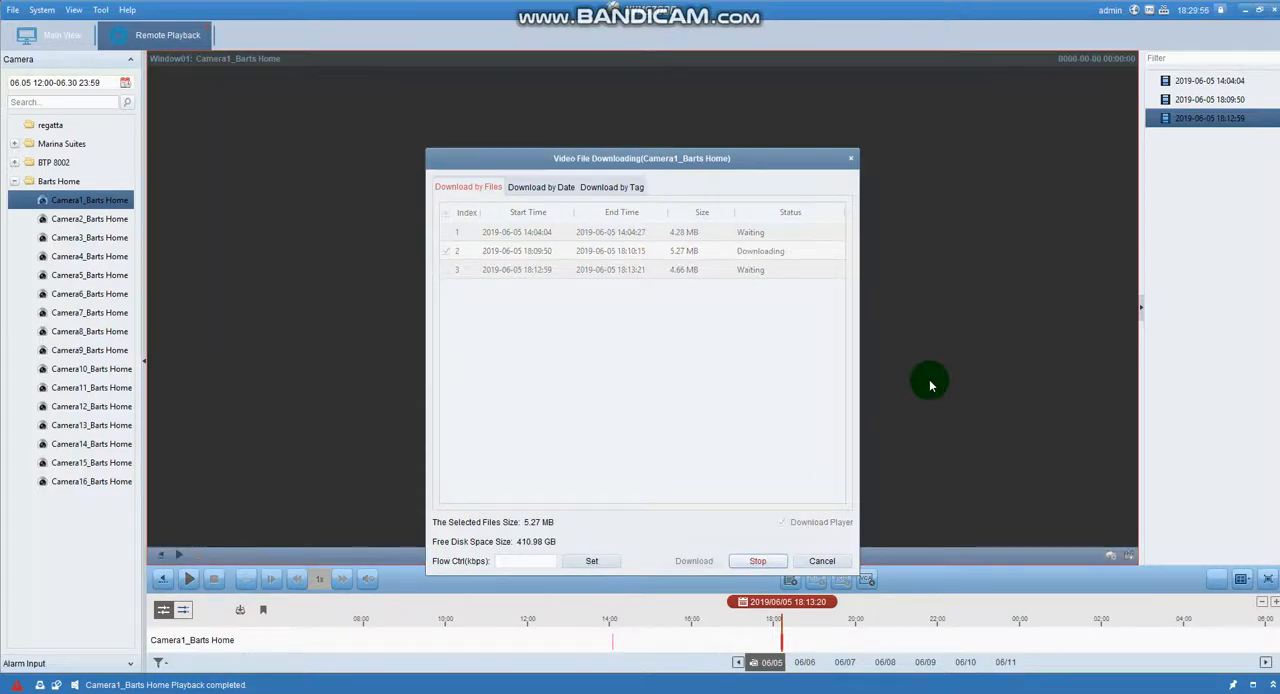
mouse_move(855, 362)
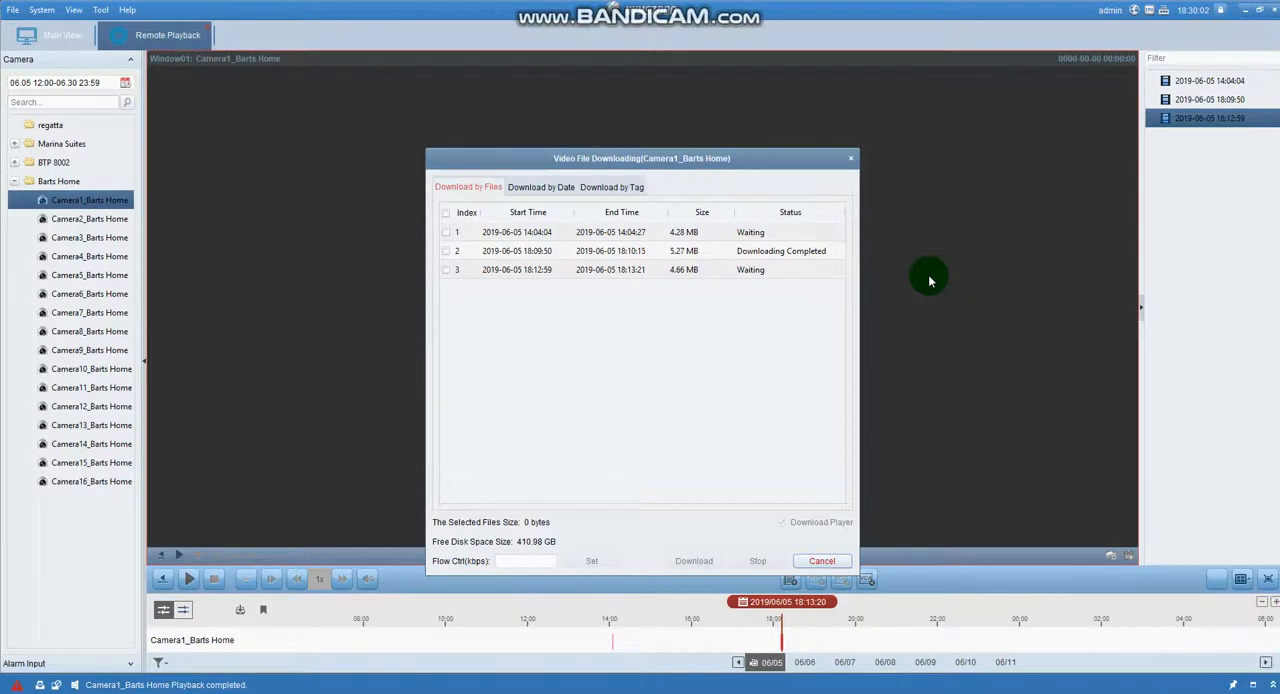
mouse_move(957, 286)
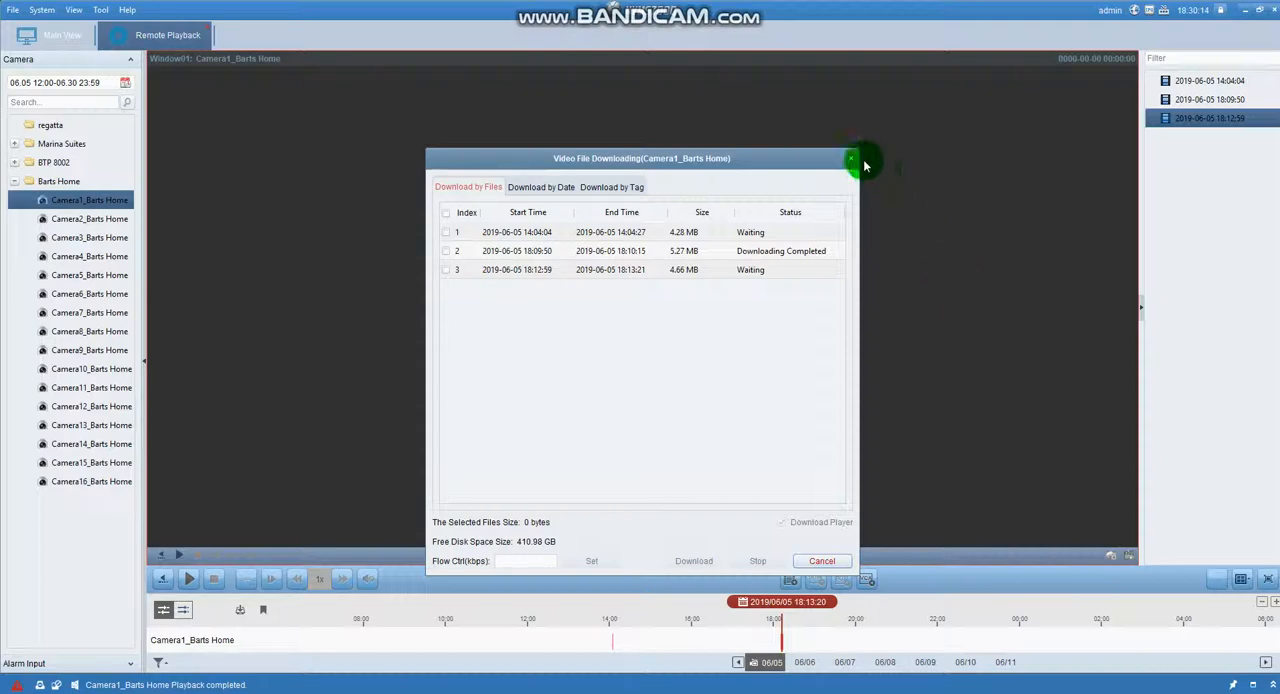
click(850, 159)
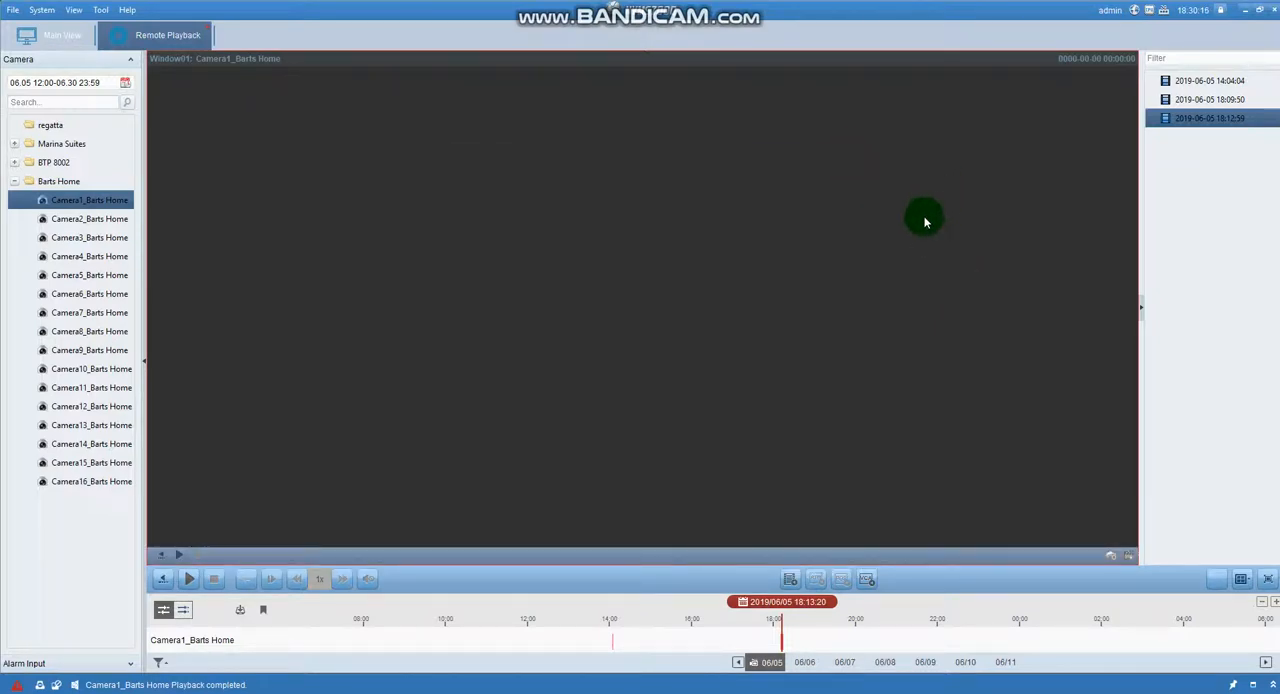